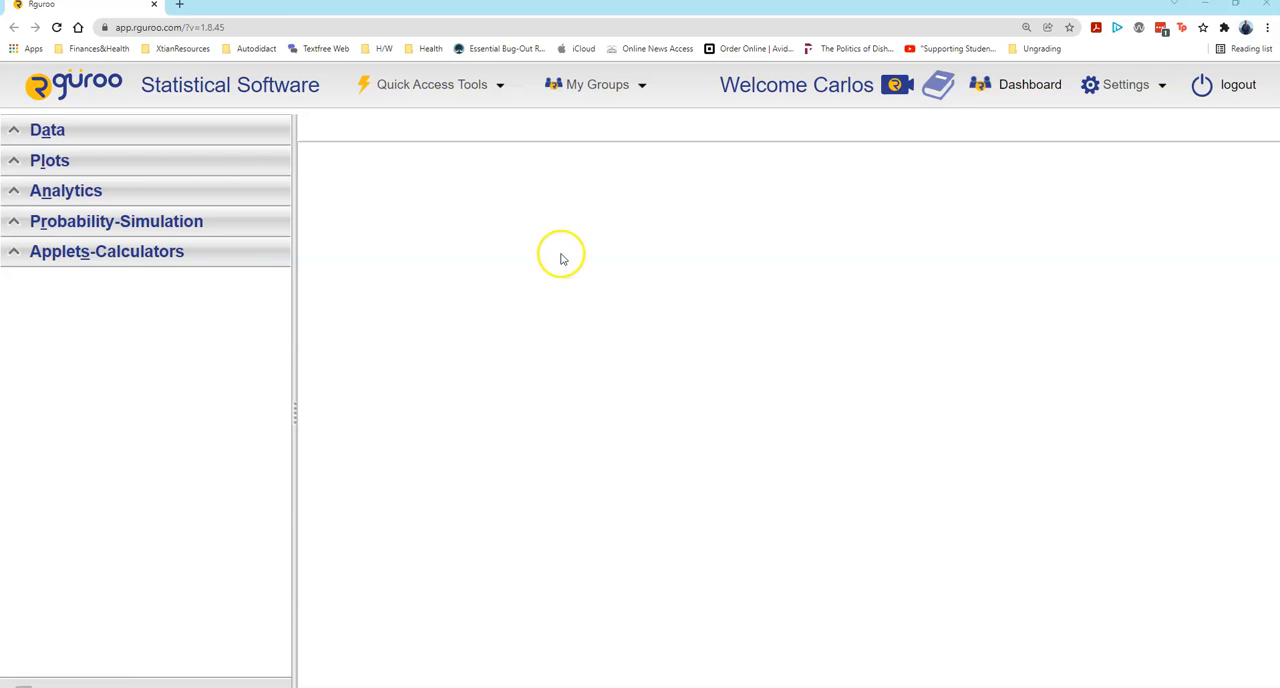
mouse_move(562, 259)
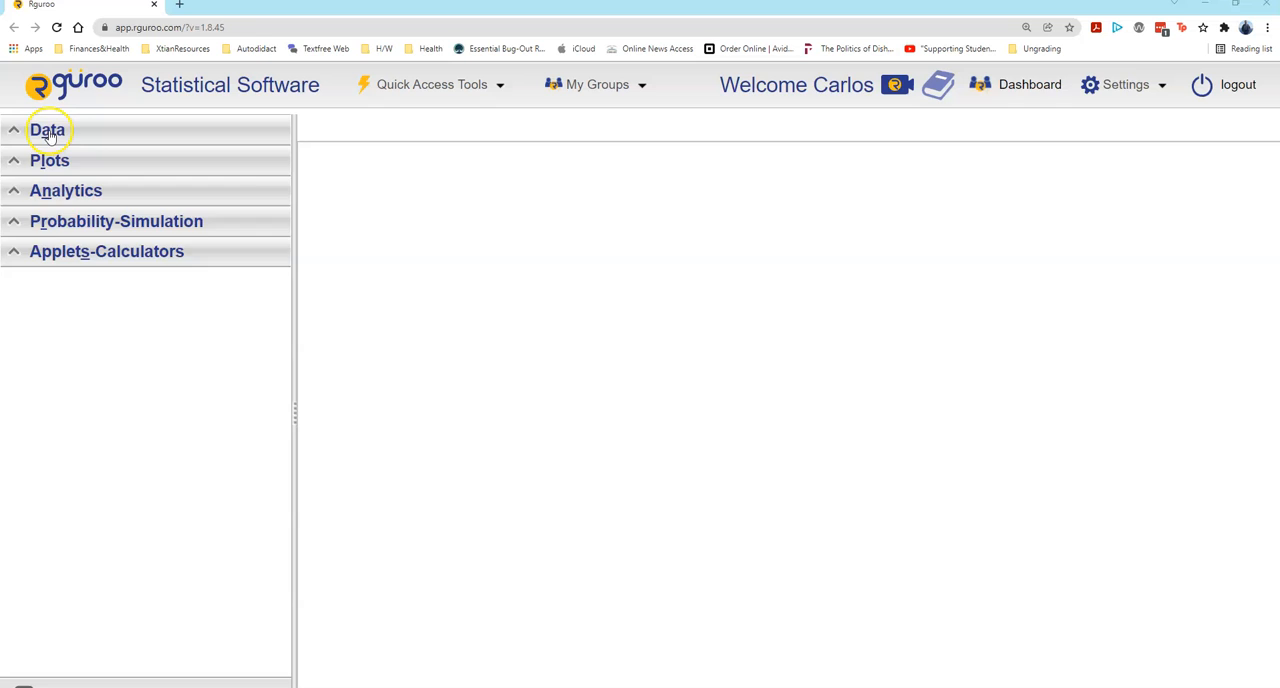
Step: Expand the Data panel to show the datasets and the functions menu
left_click(47, 129)
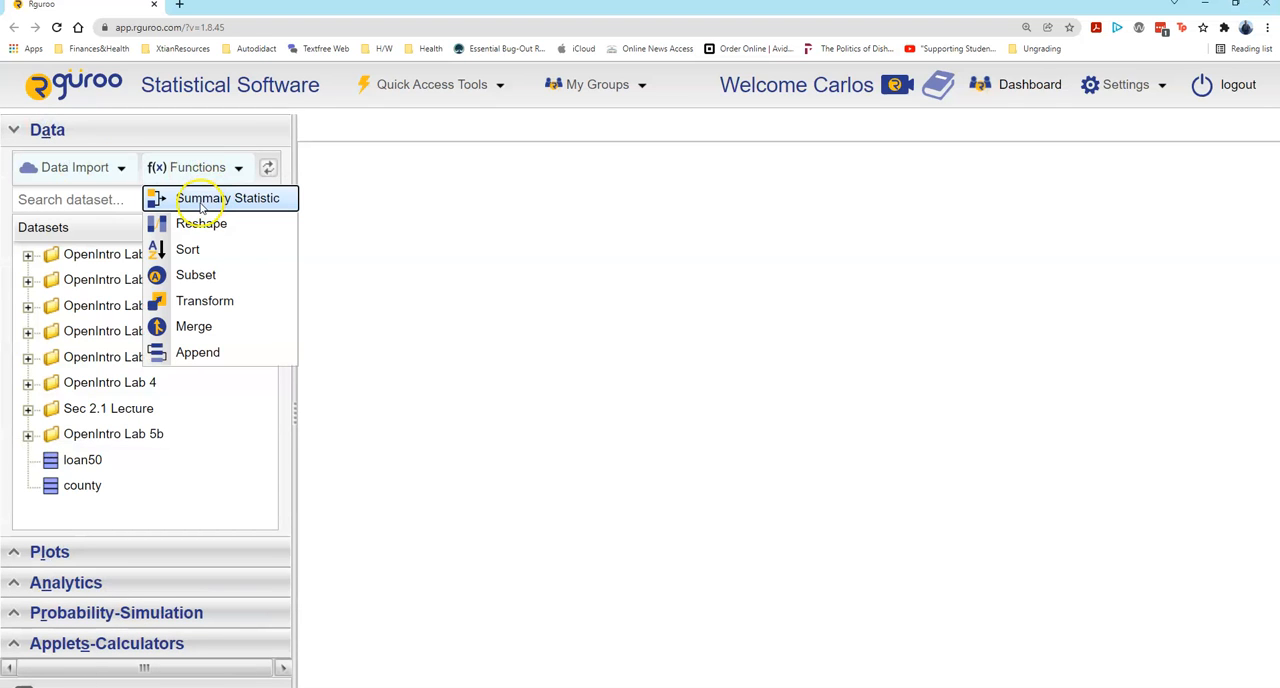
Step: Start a Summary Statistic on the loan50 dataset with interest_rate as the numerical variable
left_click(228, 197)
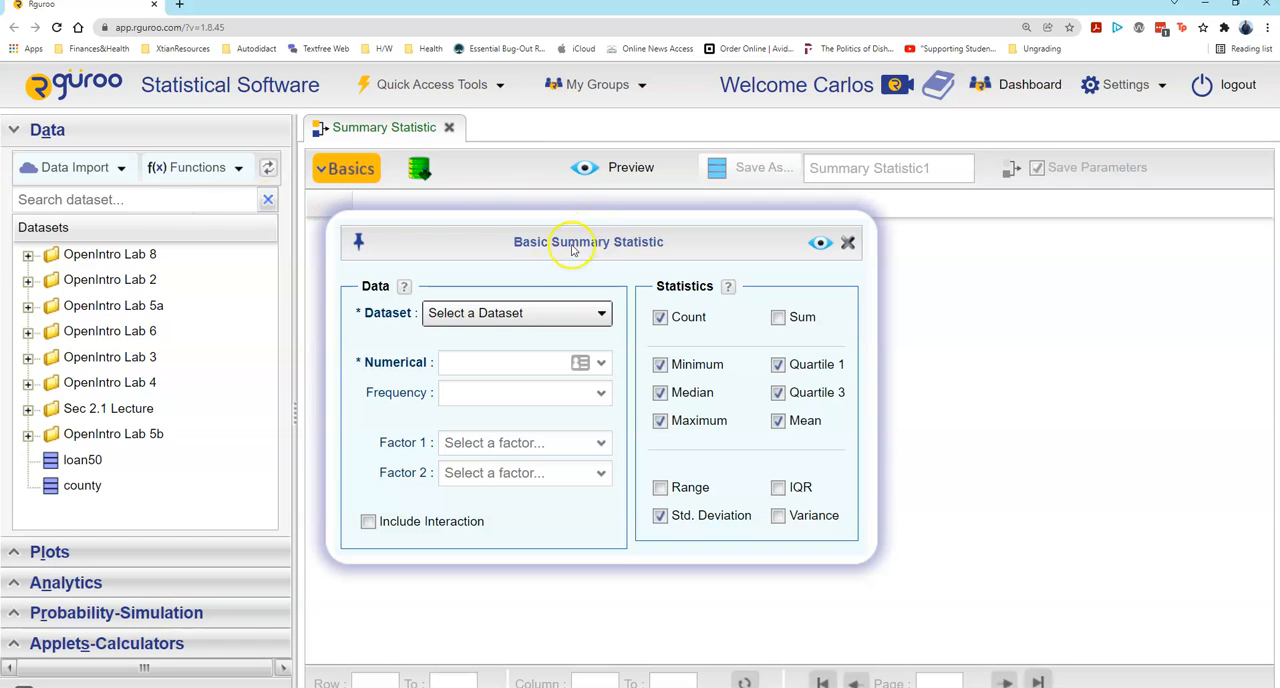
left_click(515, 312)
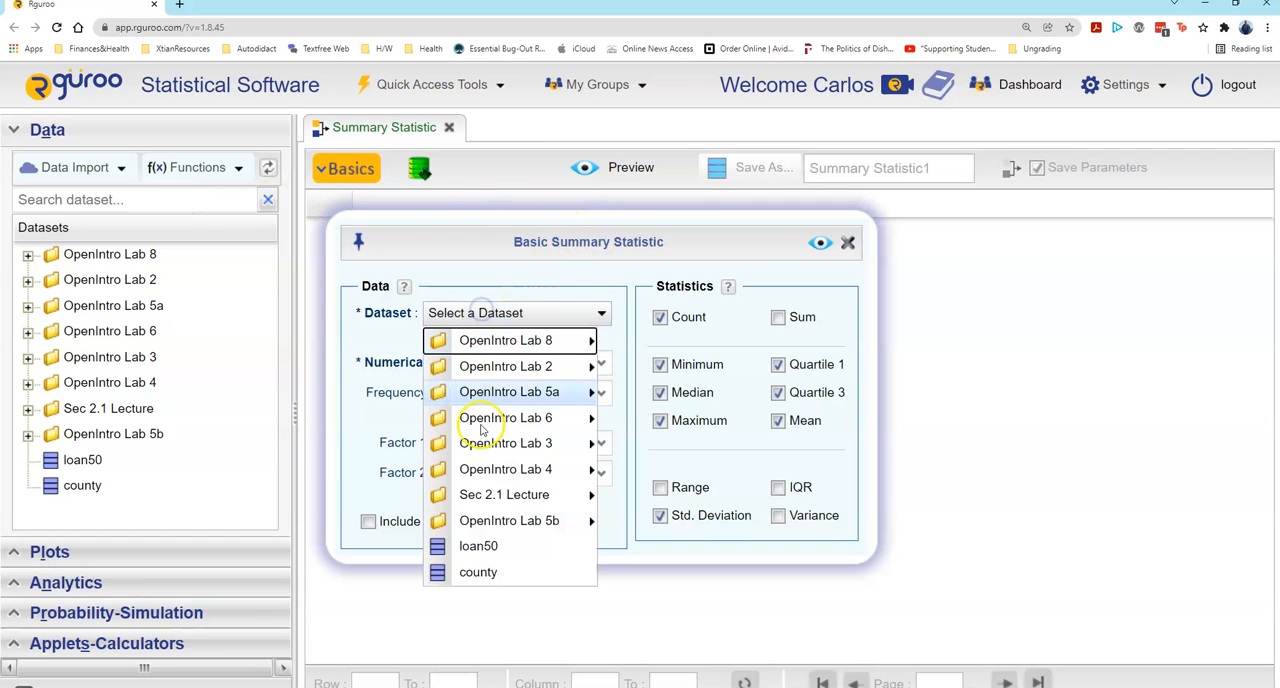
left_click(478, 545)
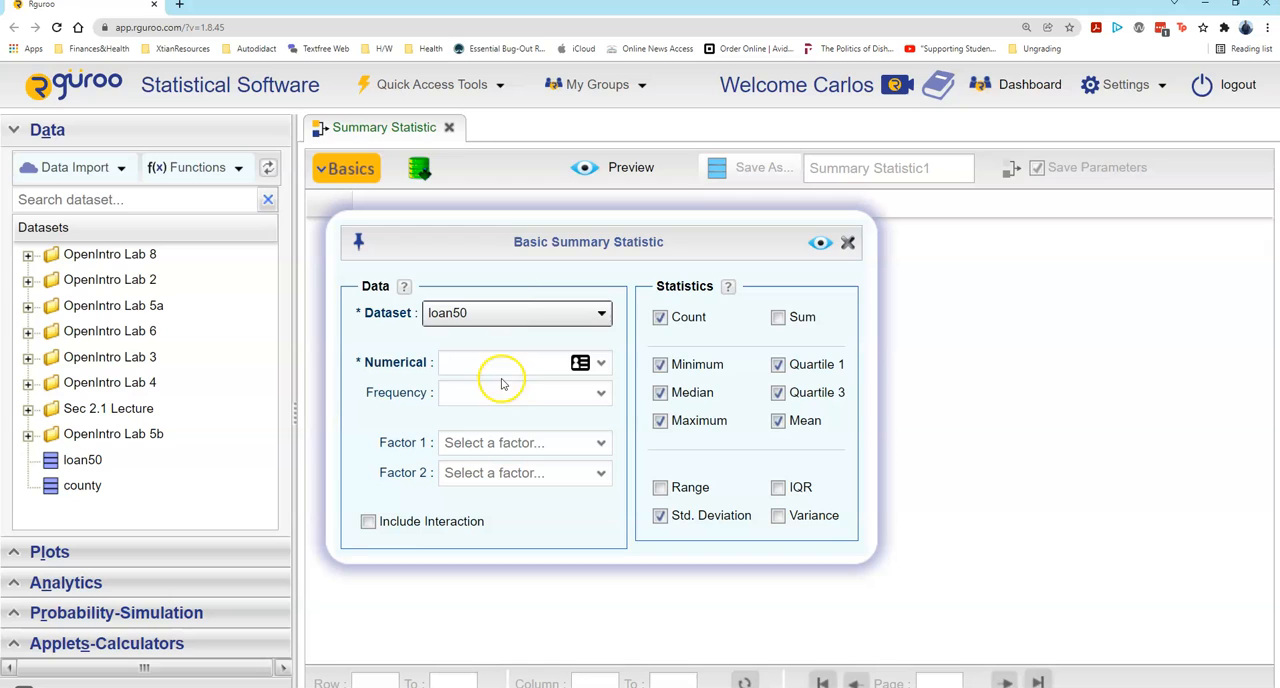
left_click(510, 362)
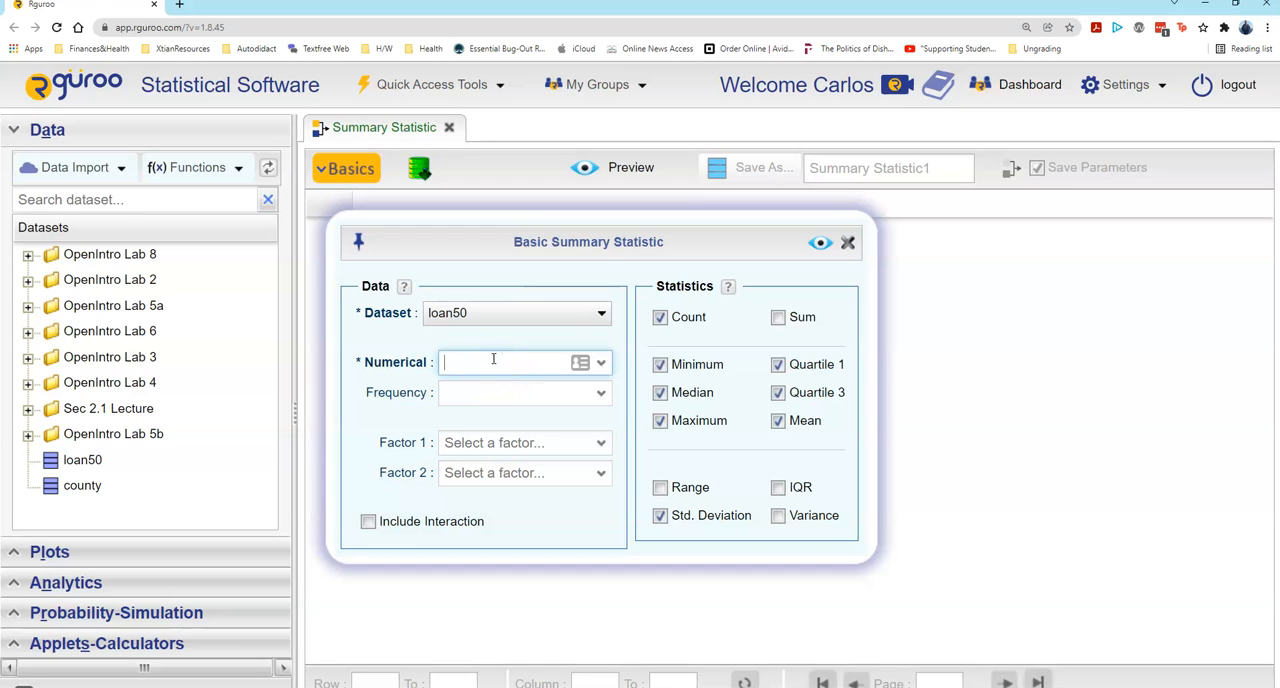
type("inter")
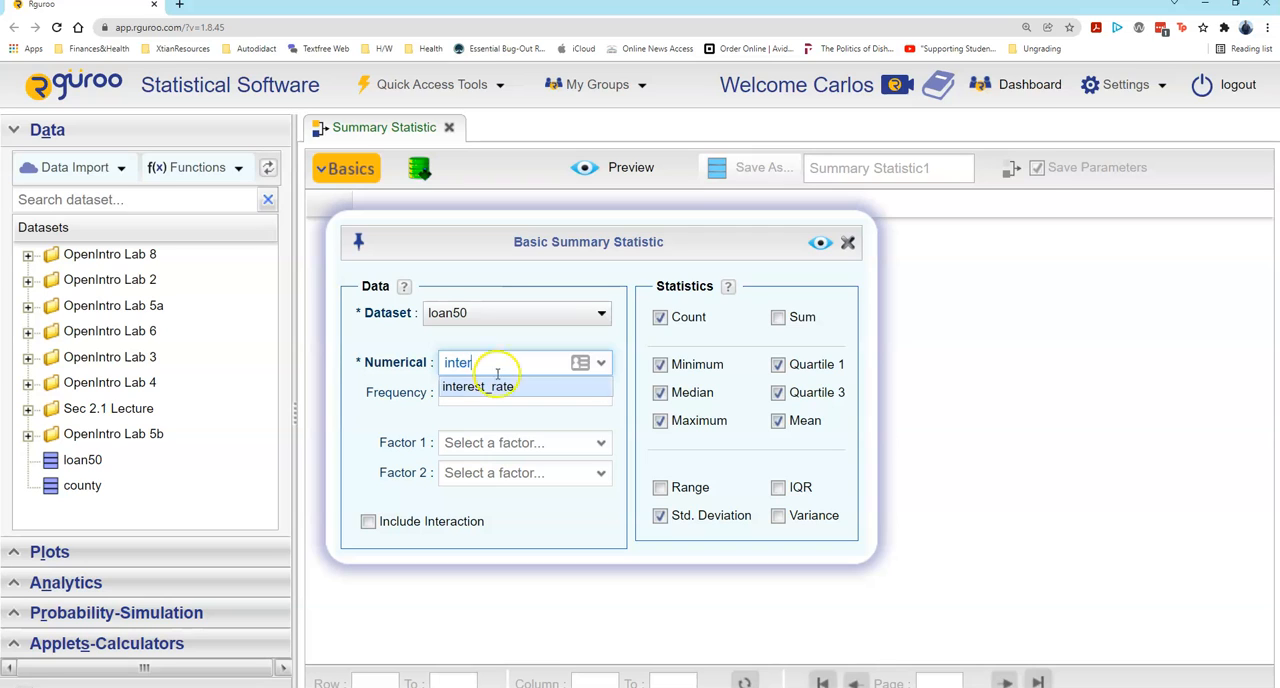
left_click(477, 386)
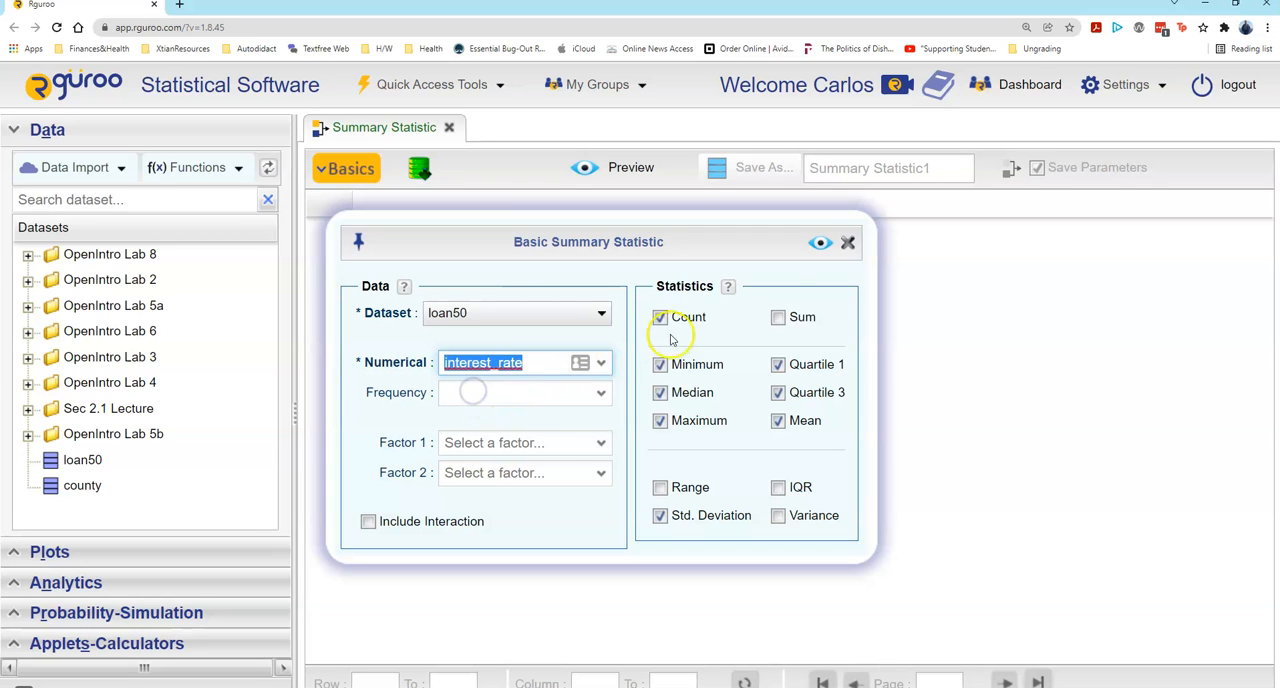
mouse_move(777, 313)
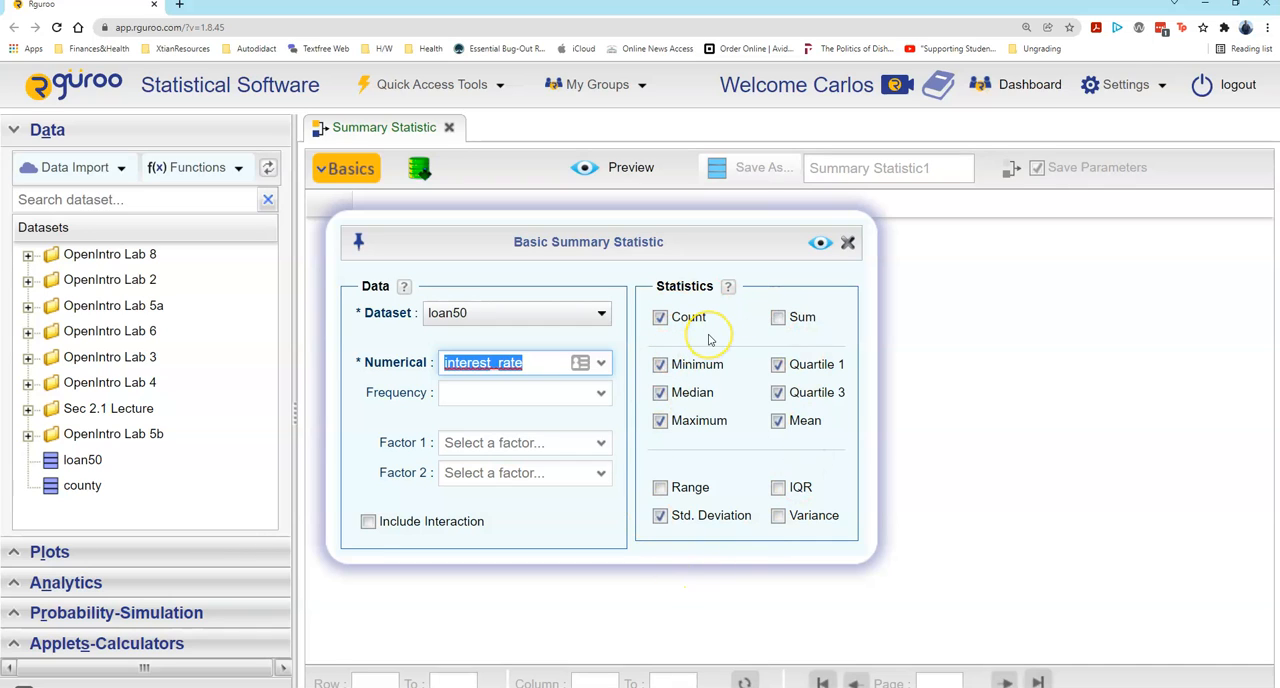
mouse_move(698, 338)
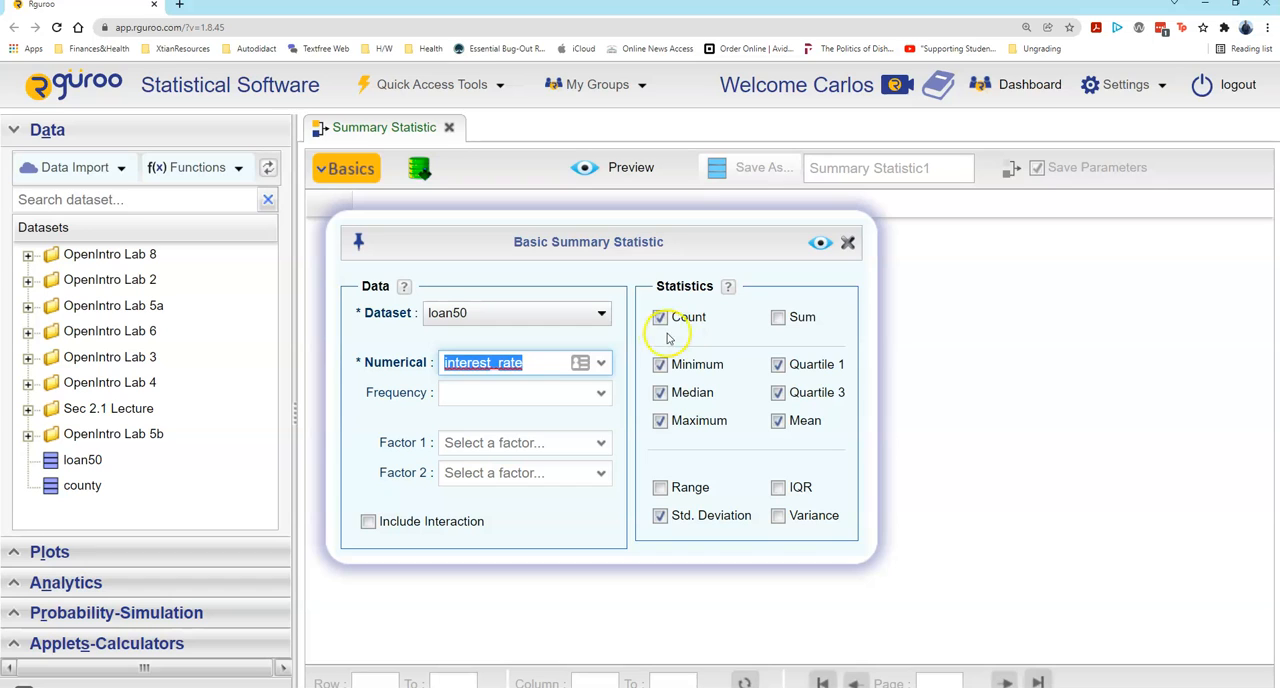
mouse_move(663, 368)
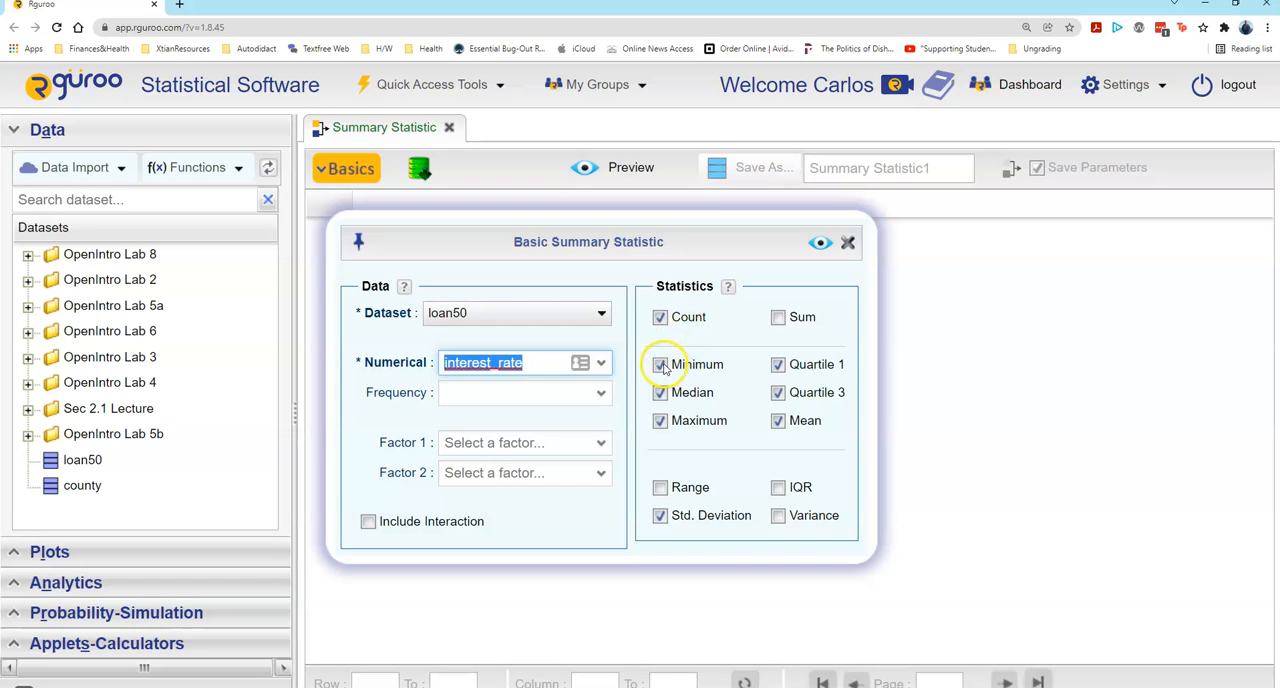
Step: Drop minimum and quartiles from the statistics and add variance
left_click(660, 364)
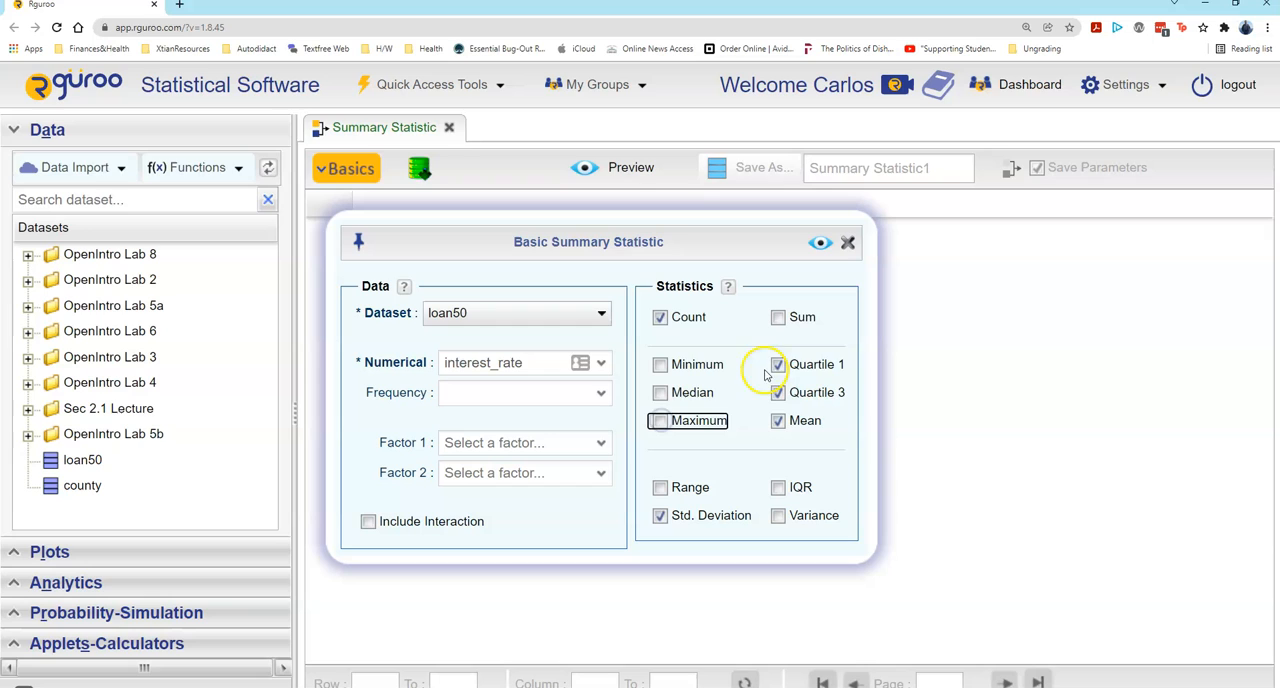
left_click(778, 364)
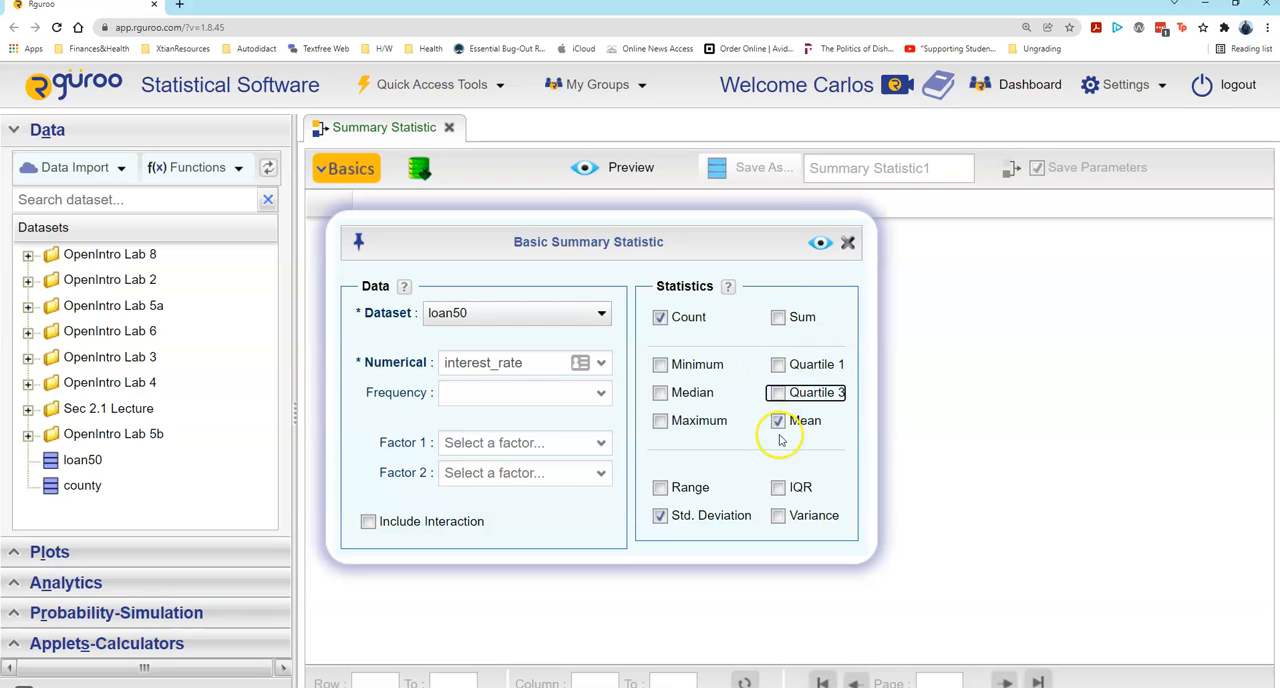
mouse_move(730, 540)
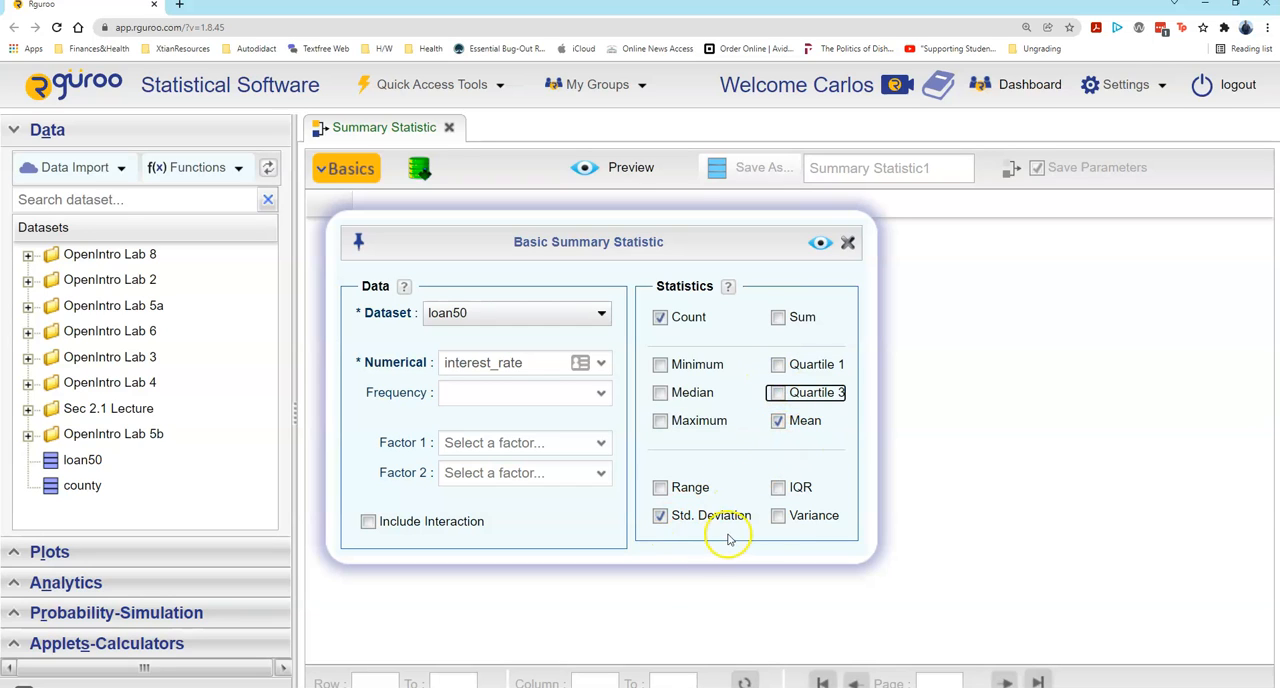
left_click(779, 515)
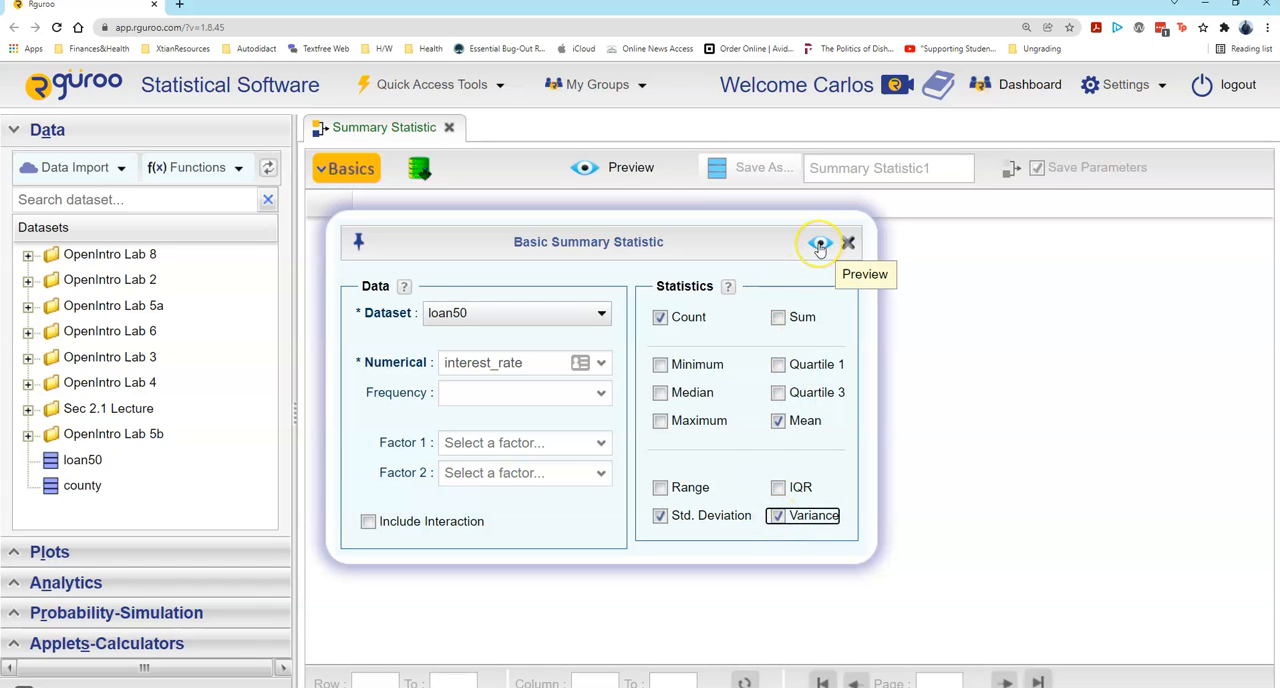
Step: Preview the interest_rate table: n 50, mean 11.567, SD 5.0521, variance 25.524
left_click(819, 243)
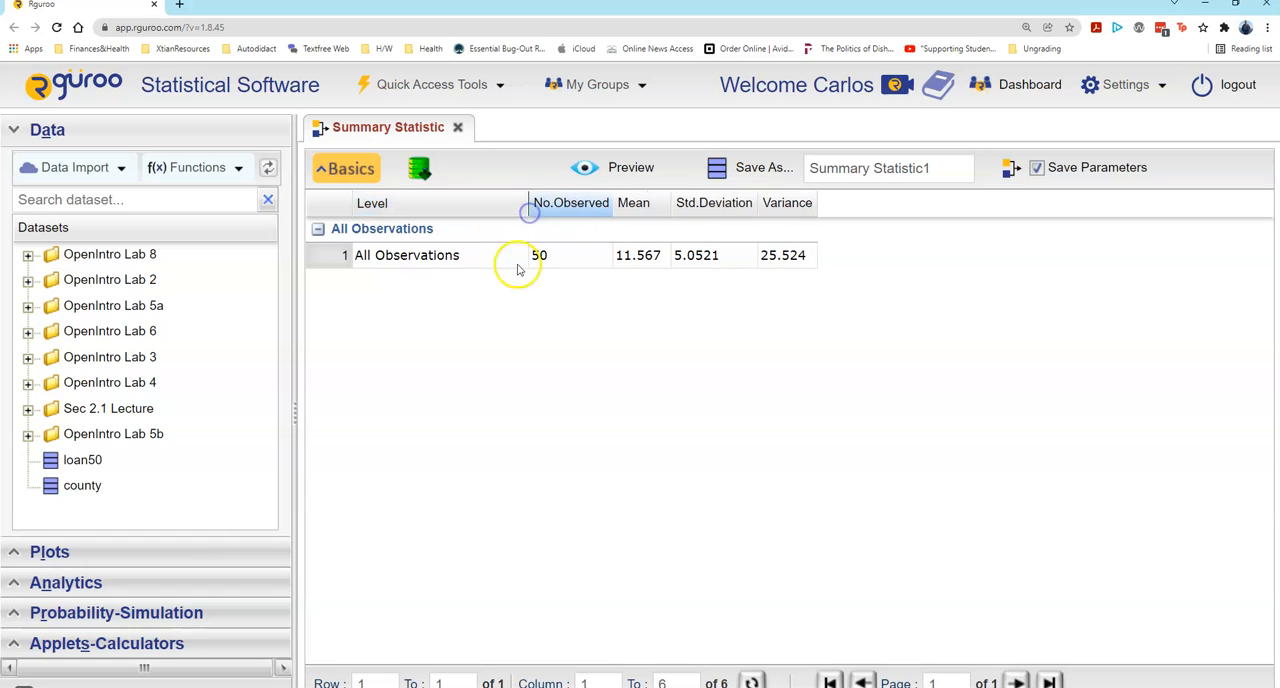
mouse_move(618, 332)
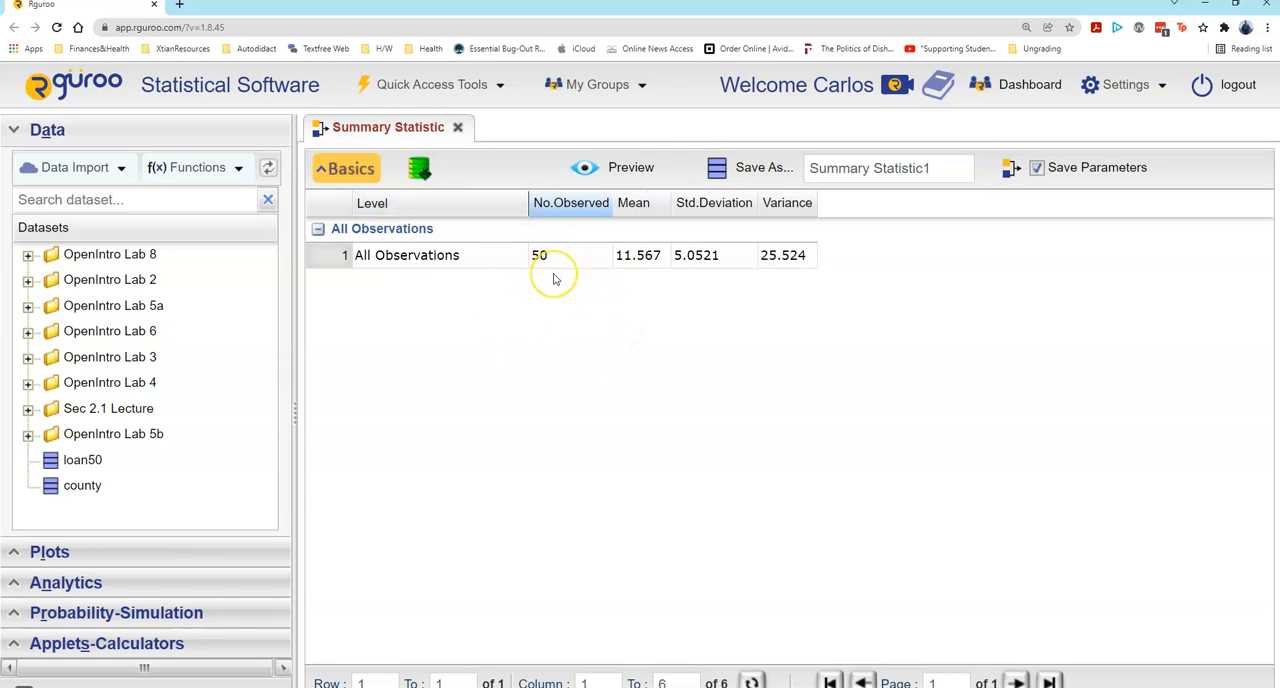
mouse_move(630, 290)
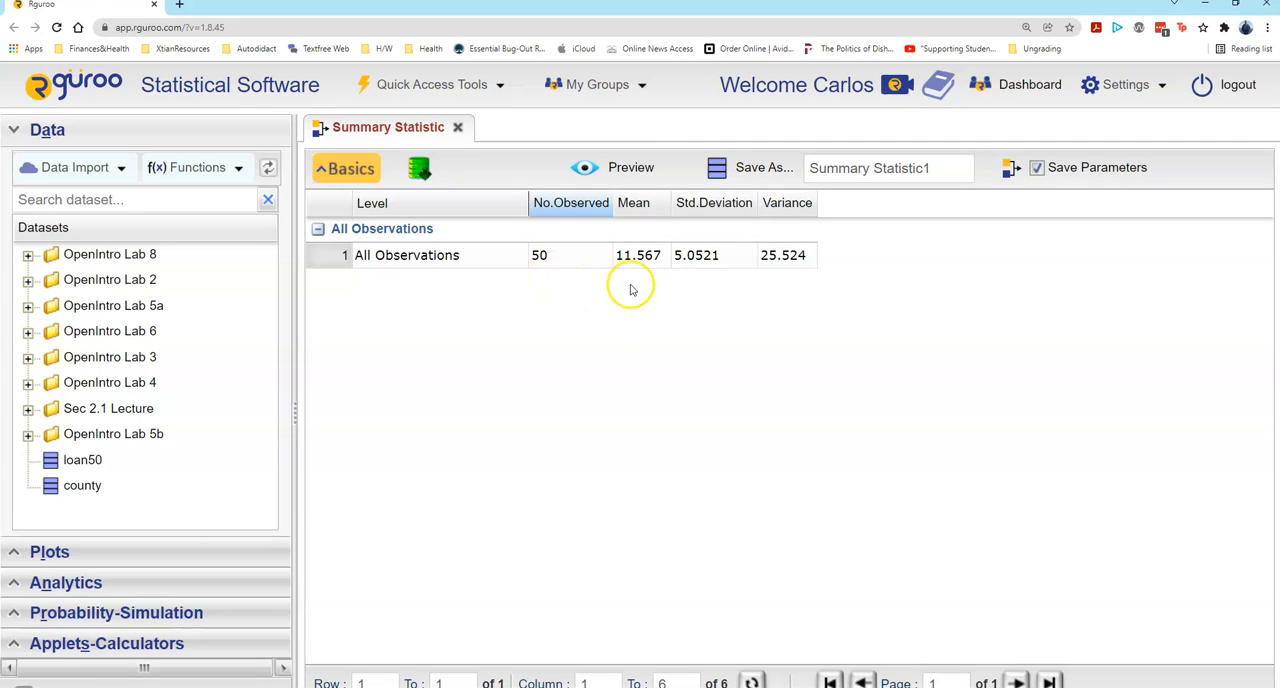
mouse_move(632, 288)
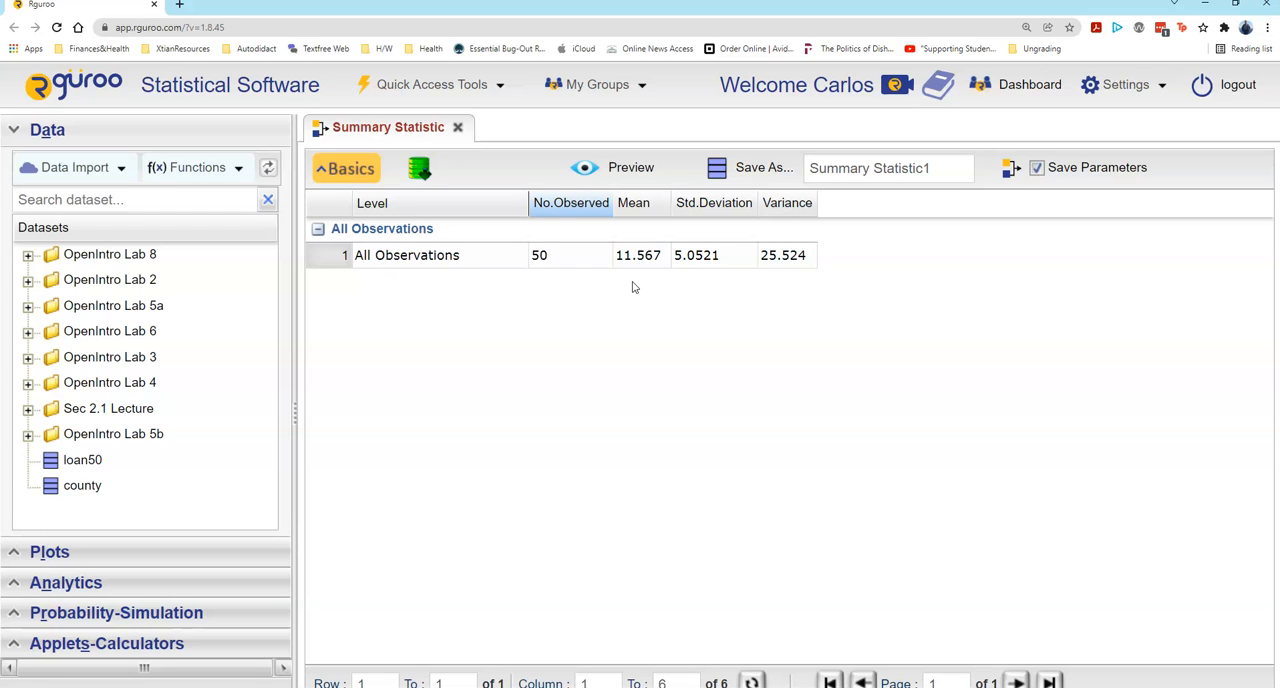
mouse_move(683, 278)
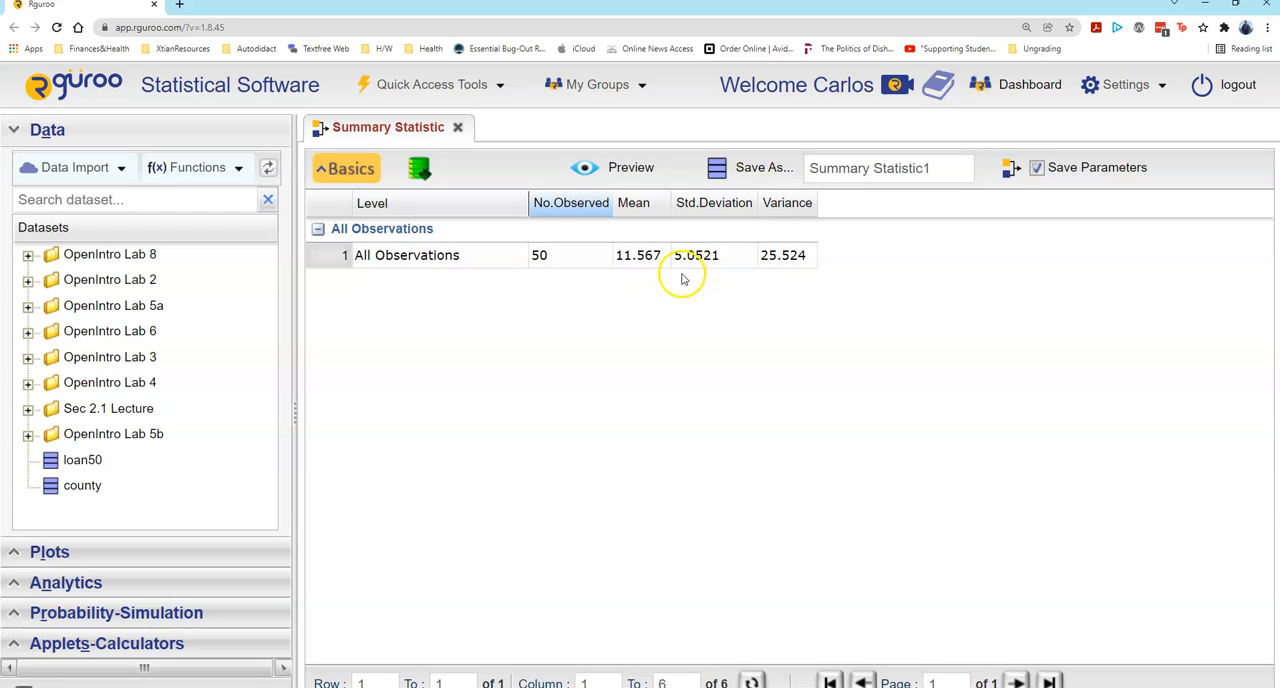
mouse_move(684, 278)
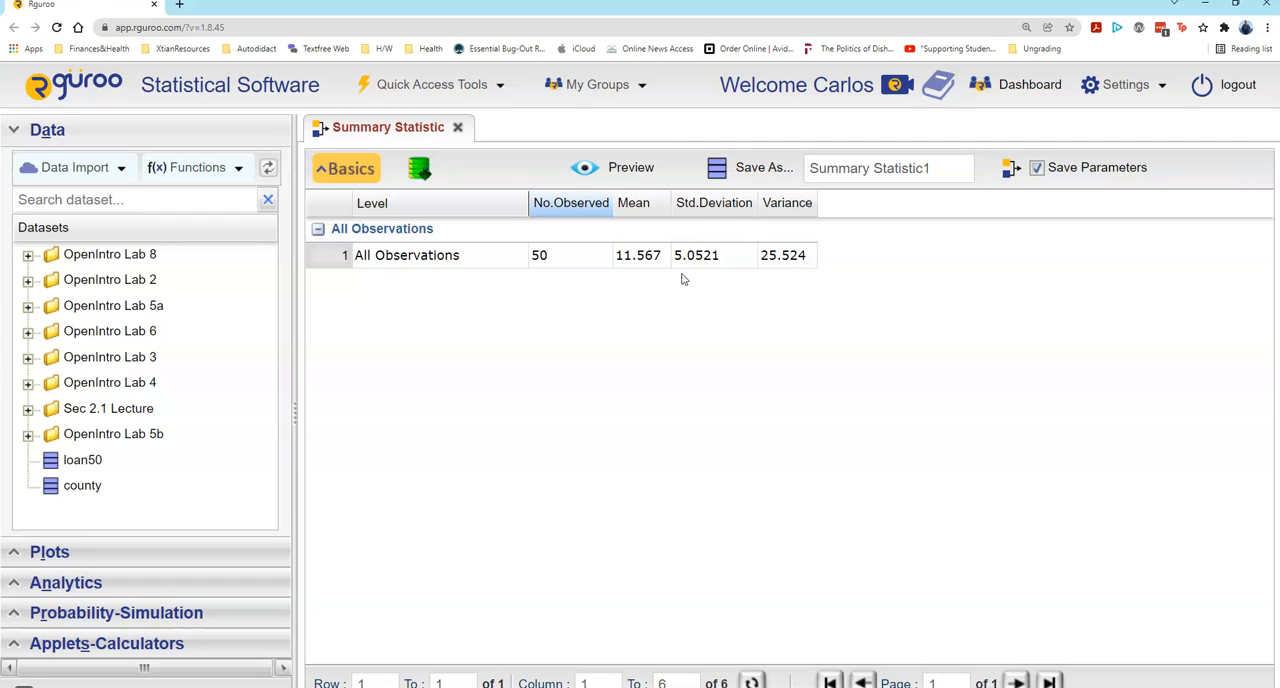
mouse_move(630, 308)
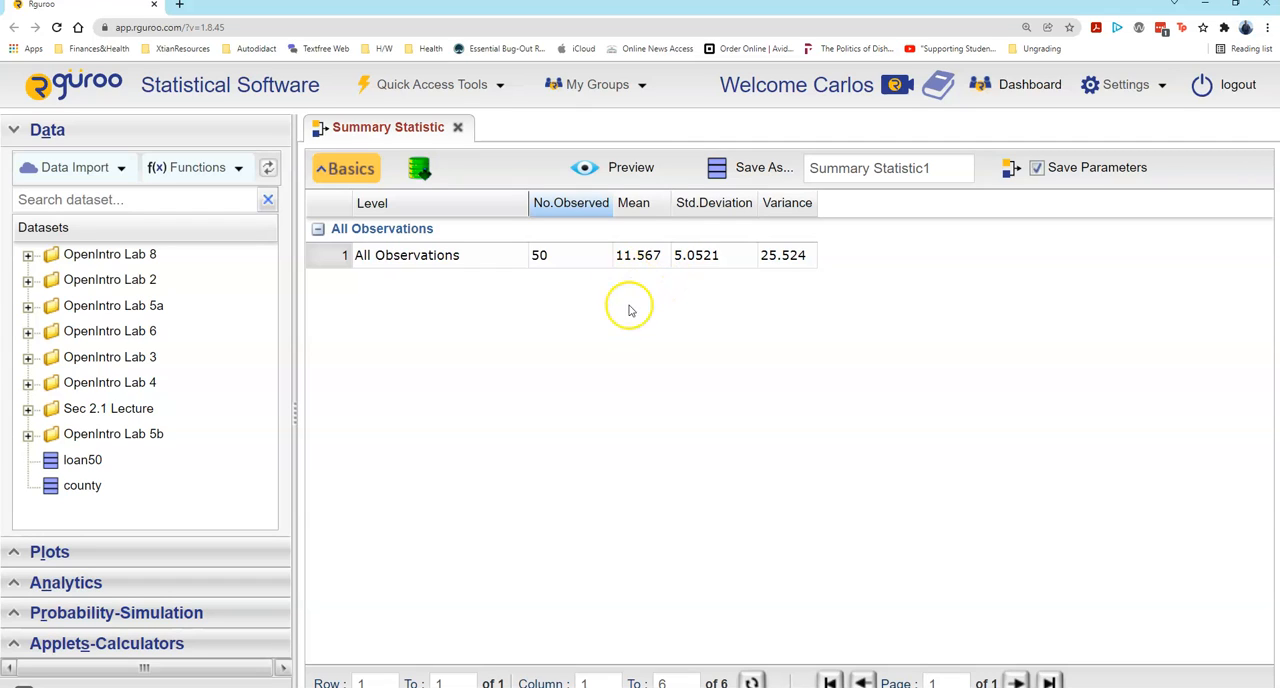
mouse_move(633, 285)
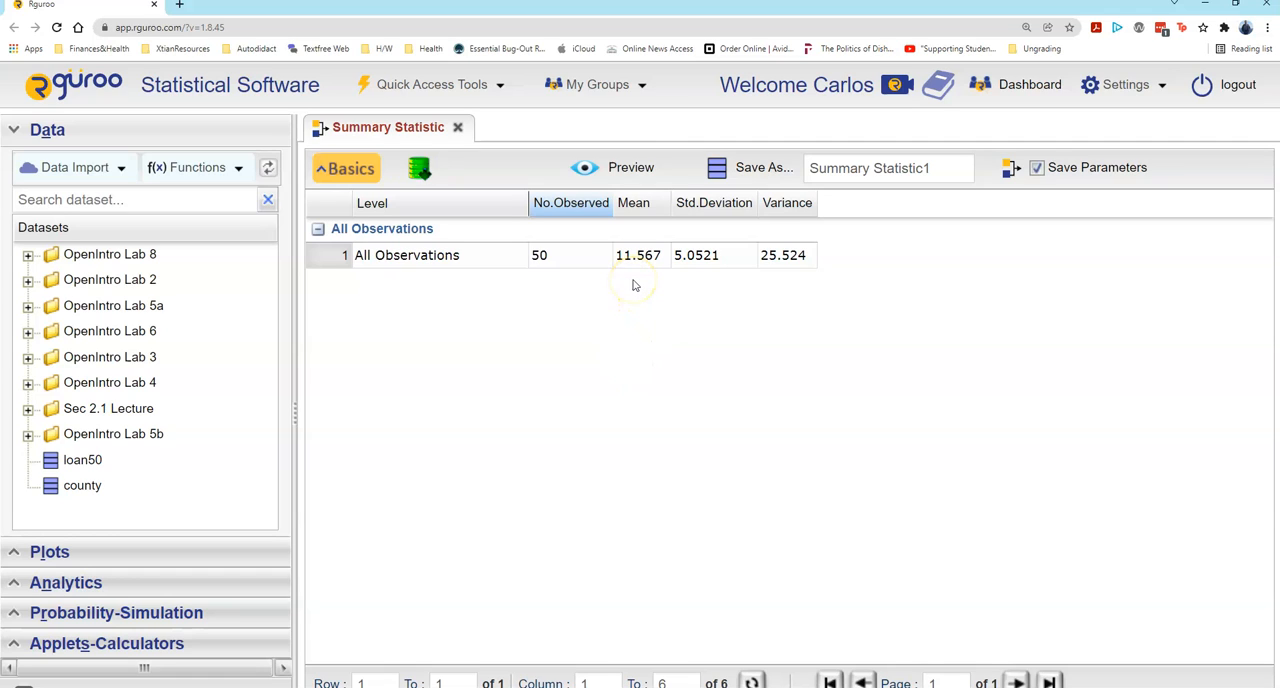
mouse_move(713, 290)
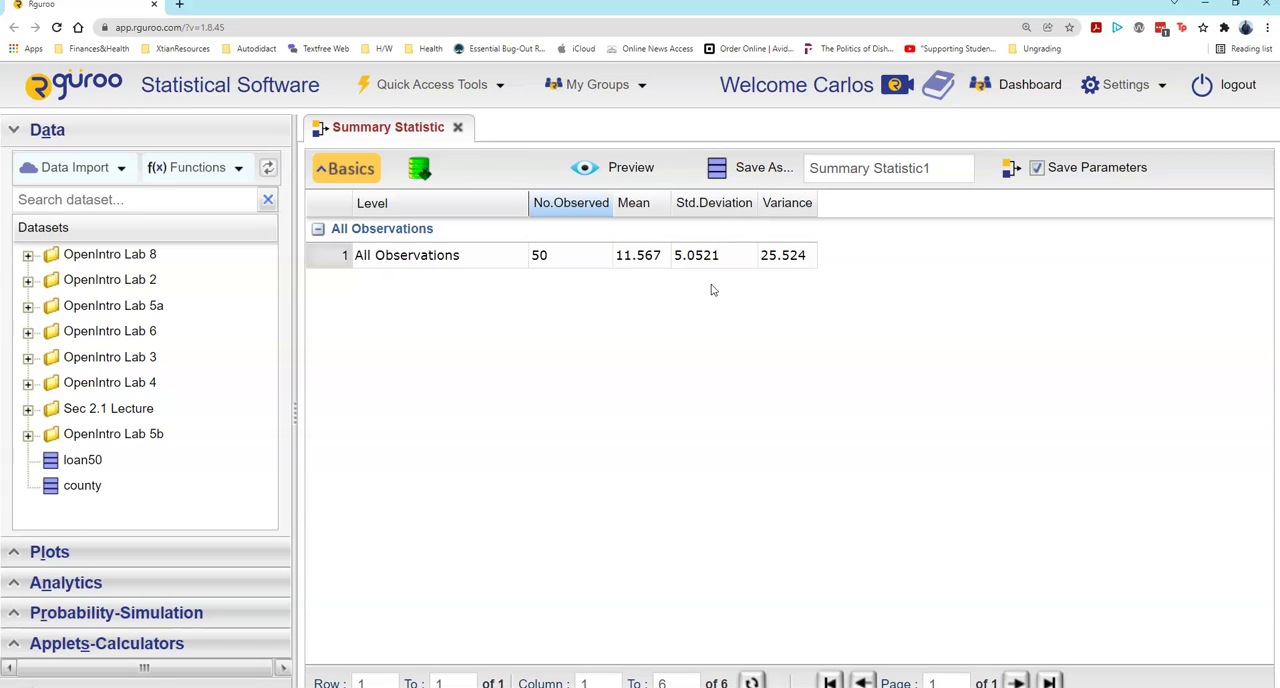
mouse_move(600, 345)
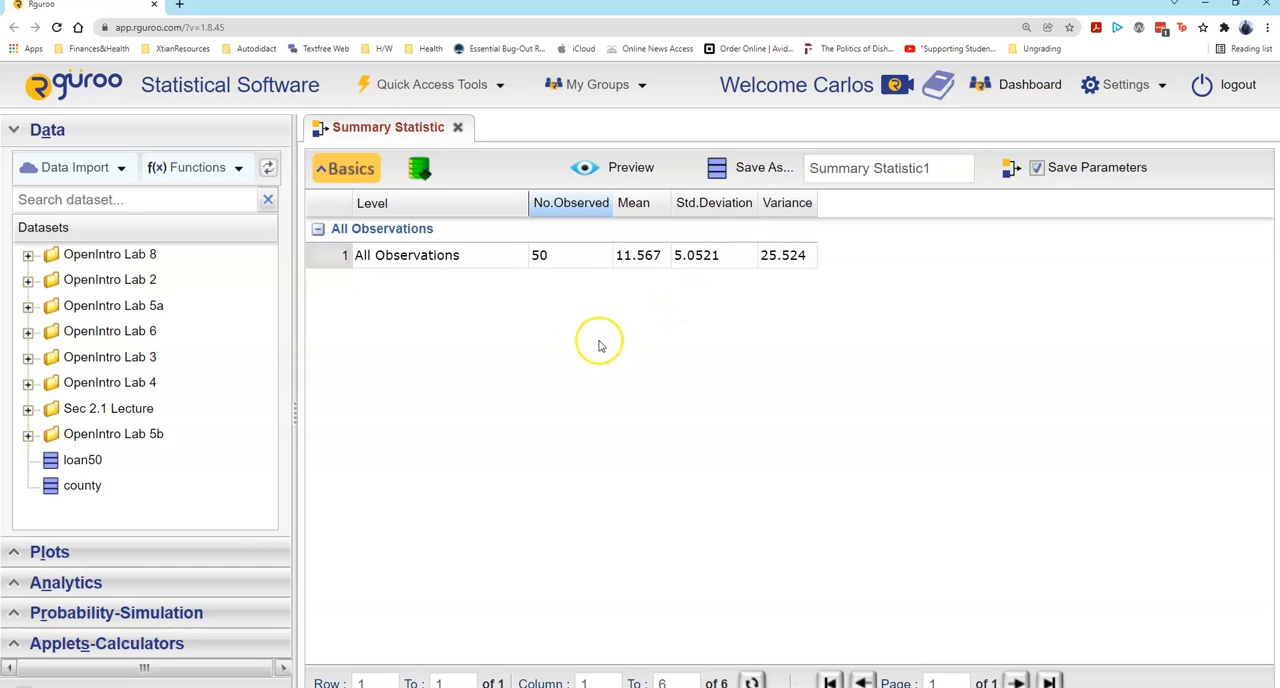
mouse_move(464, 330)
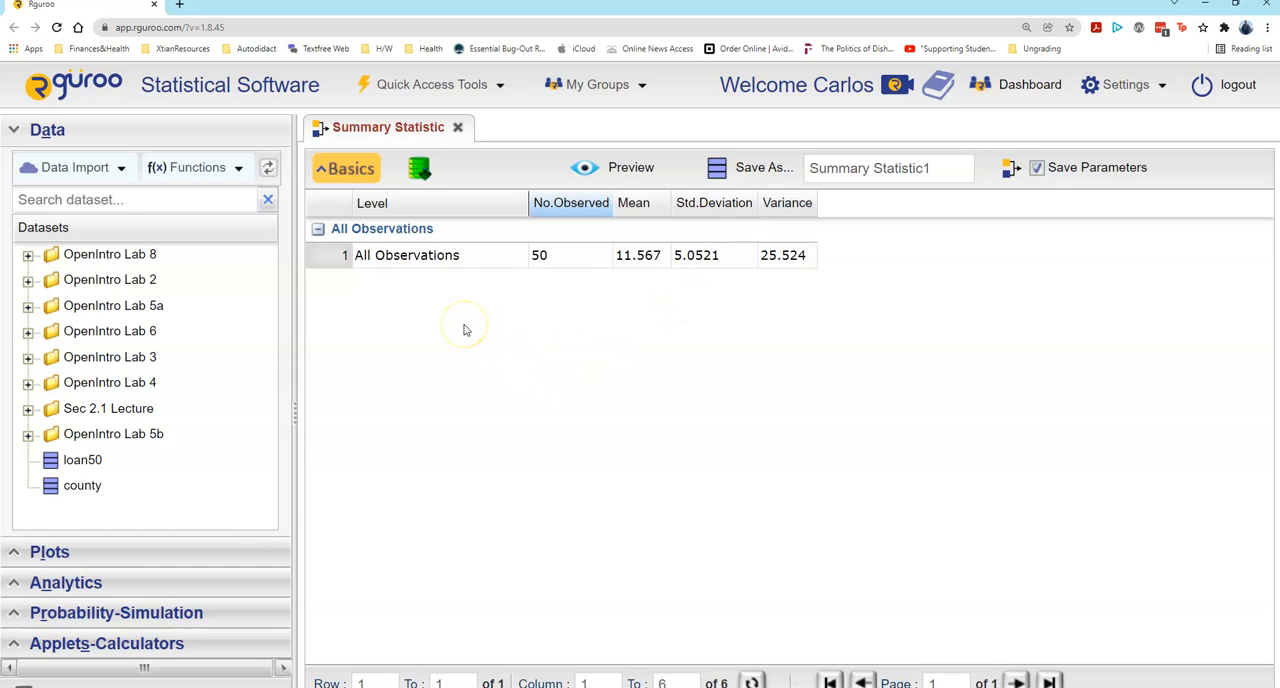
mouse_move(789, 291)
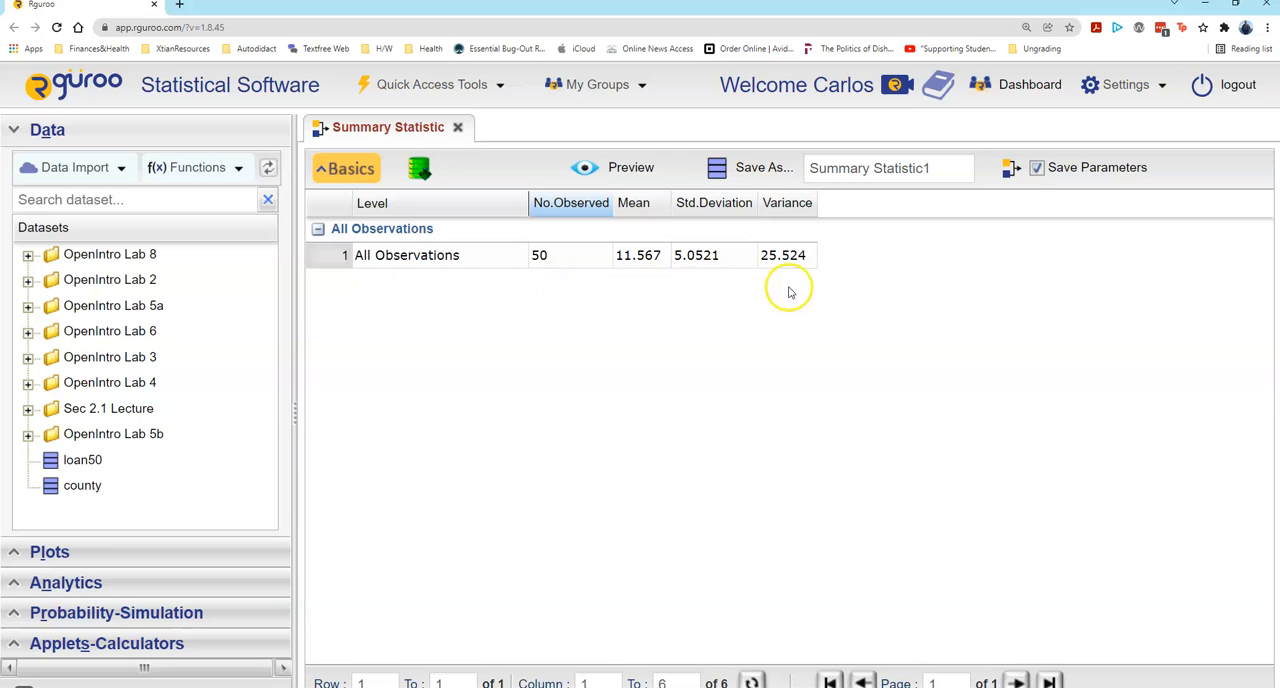
mouse_move(563, 320)
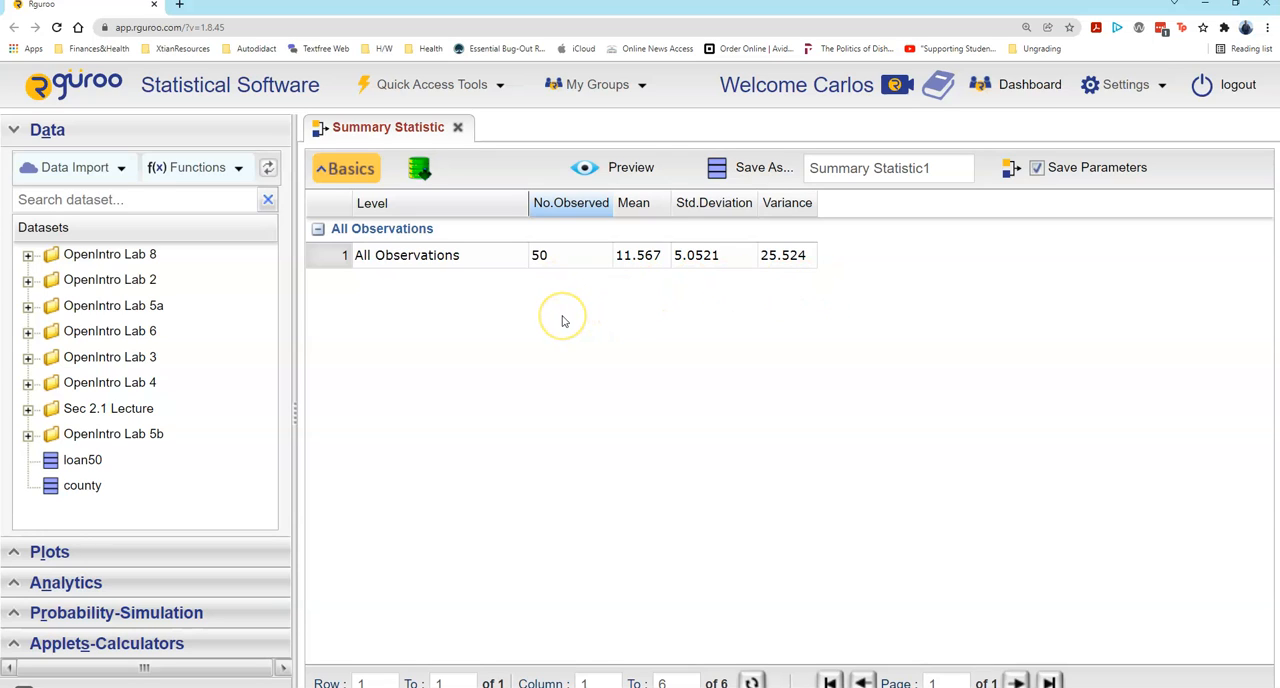